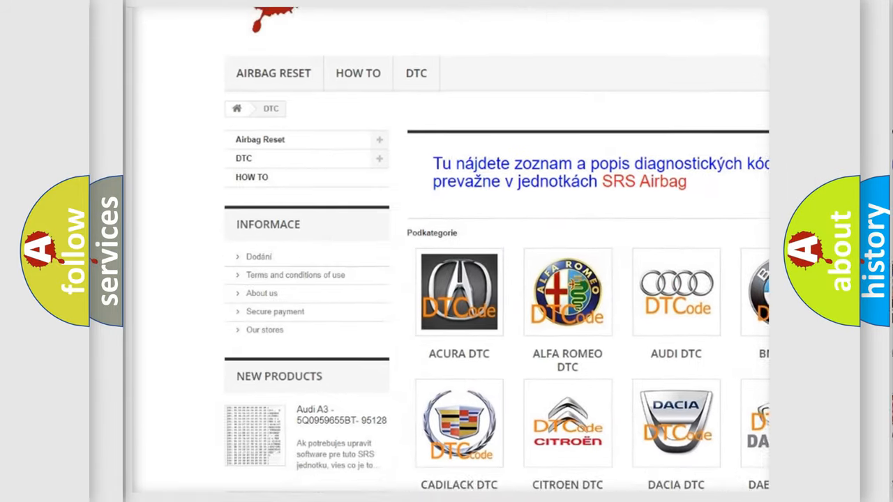
scroll(down, 3)
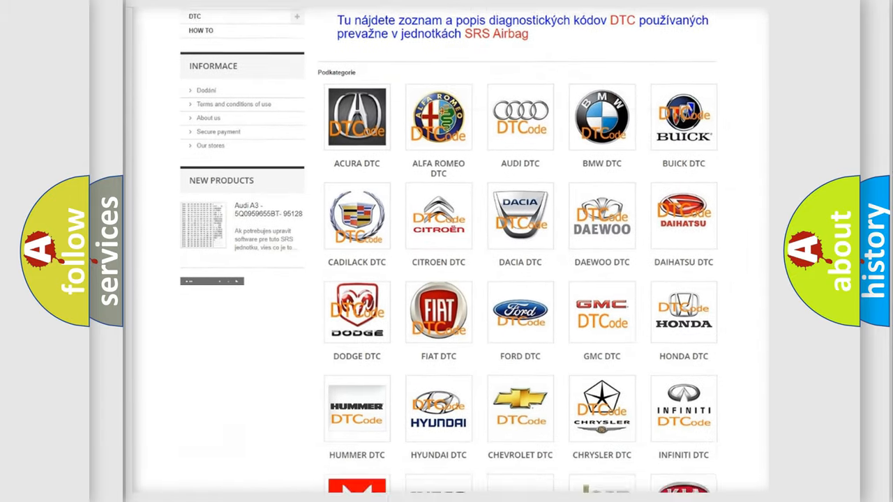
scroll(down, 3)
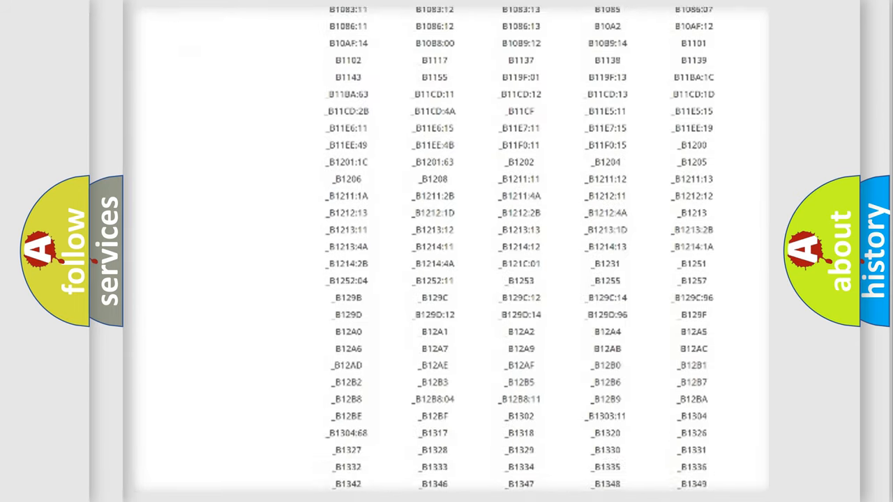
scroll(down, 3)
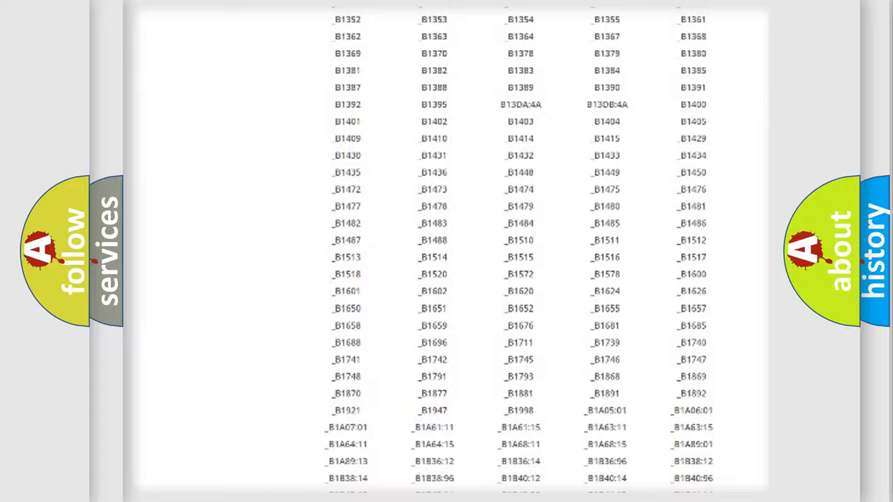